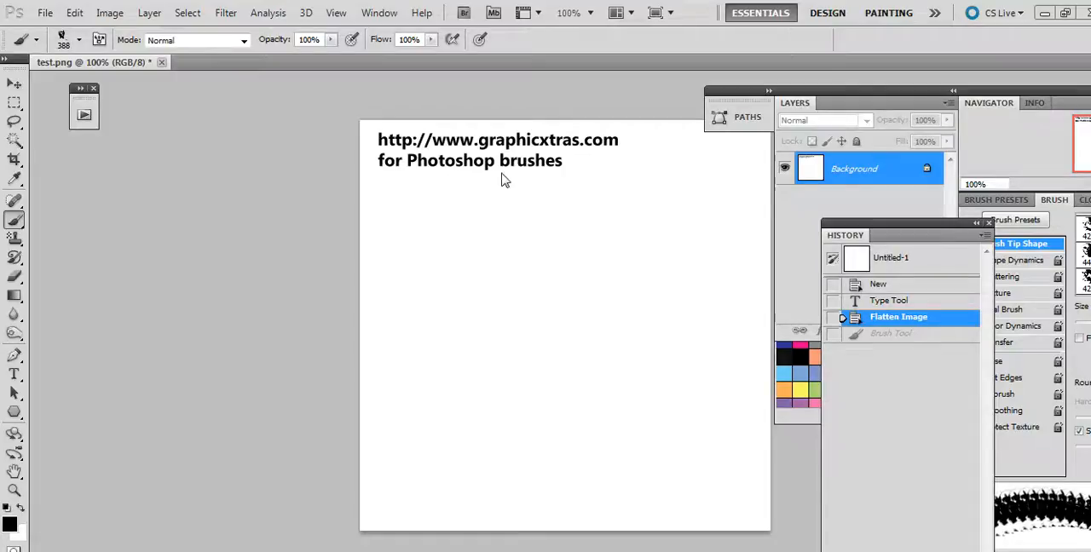
mouse_move(589, 174)
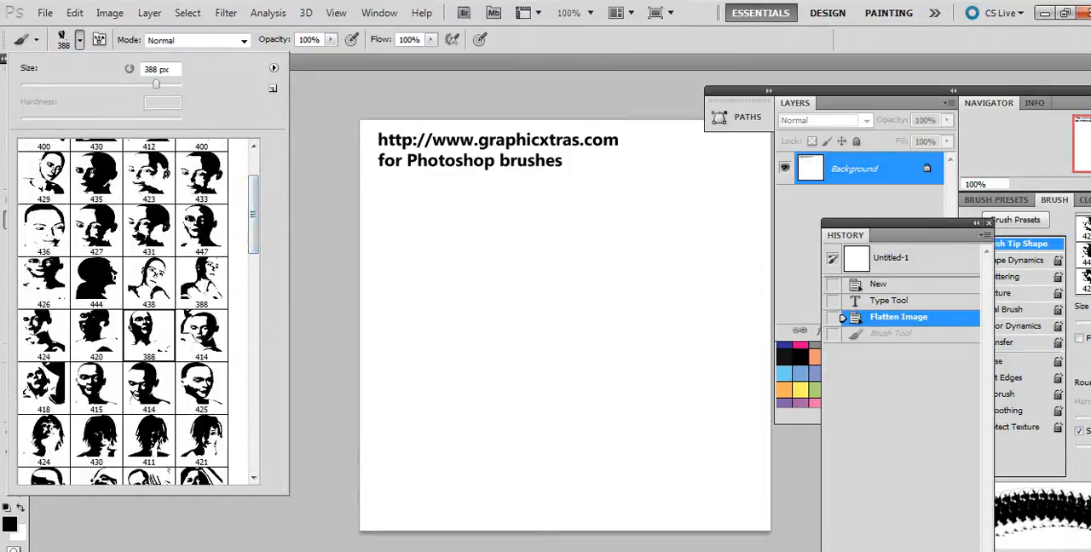
- Choose the 446 px face brush and stamp a black face onto the lower right of the page
scroll("down", 3)
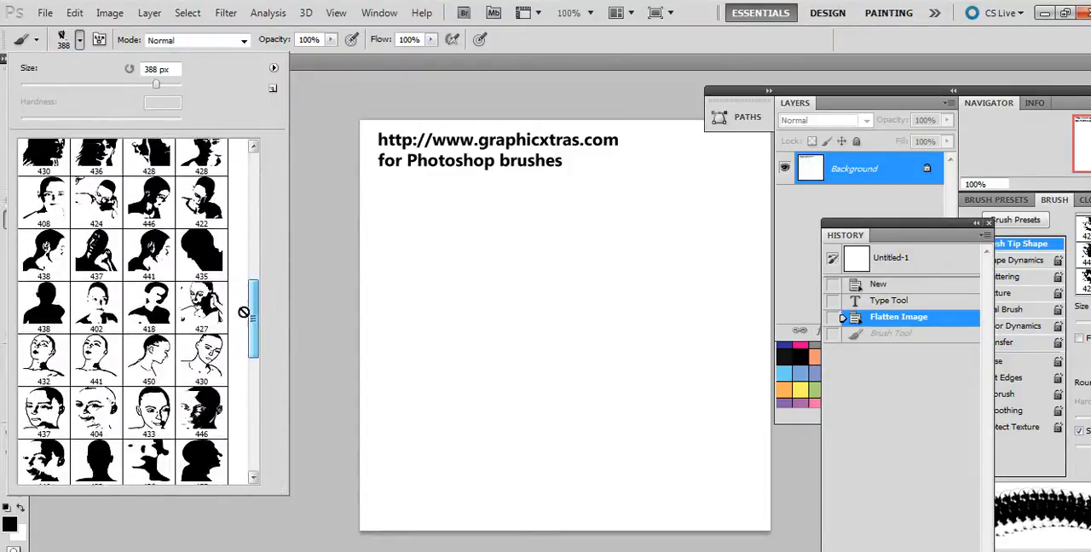
left_click(150, 201)
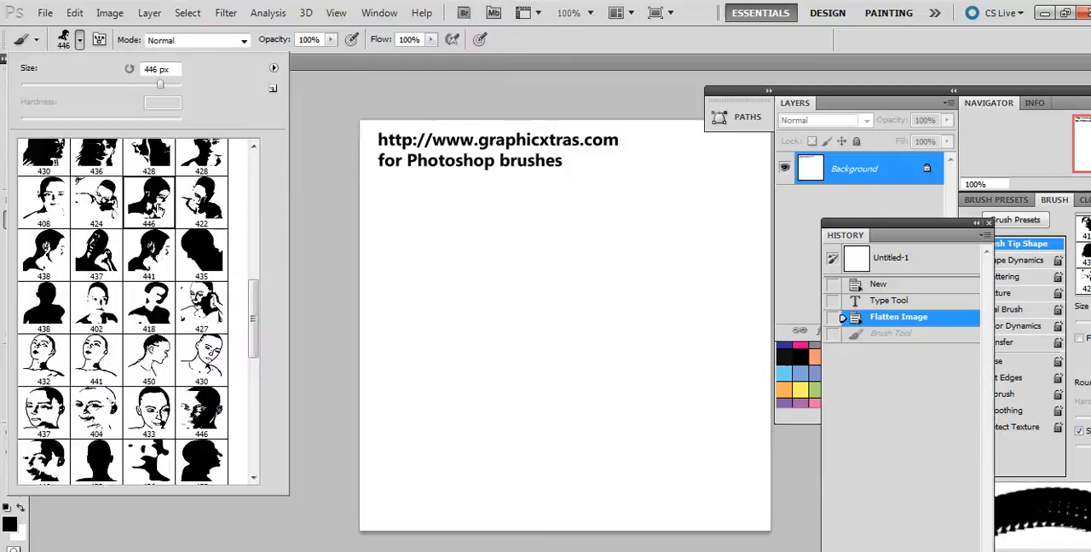
mouse_move(126, 281)
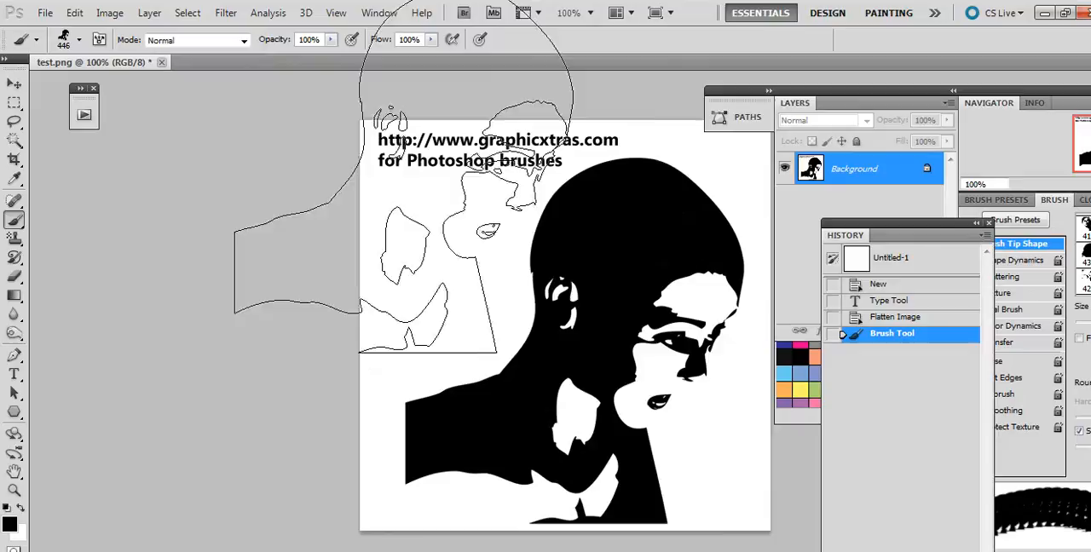
- Save the stamped face image as the PNG file 'test' in the OSX folder, accepting PNG options
left_click(45, 12)
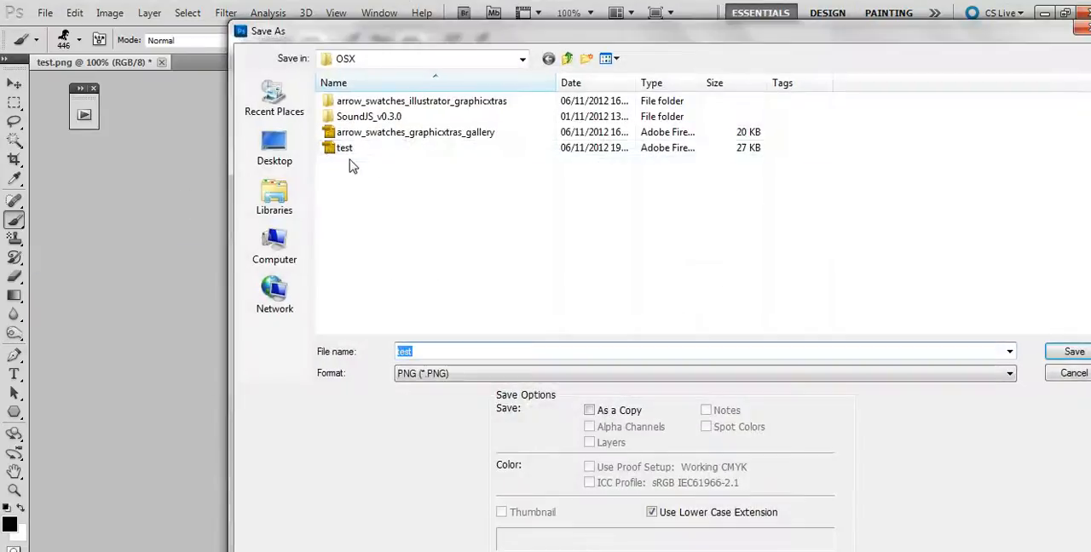
left_click(344, 147)
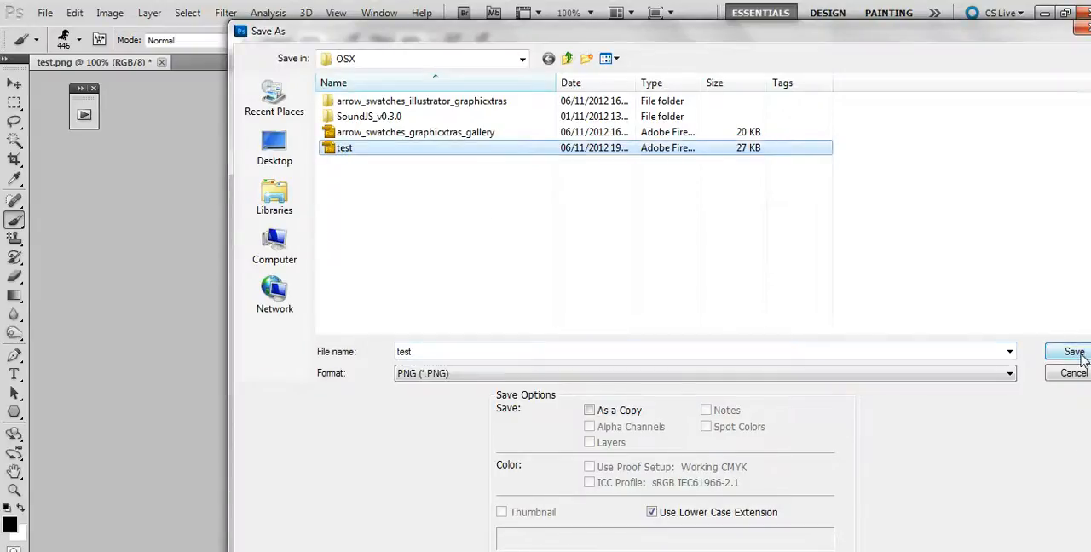
left_click(1074, 353)
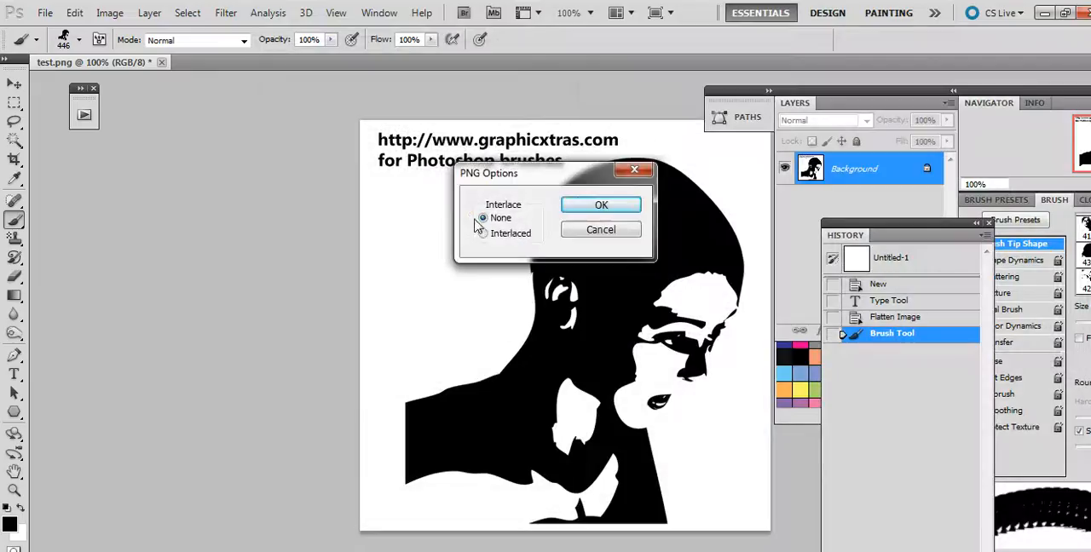
left_click(600, 205)
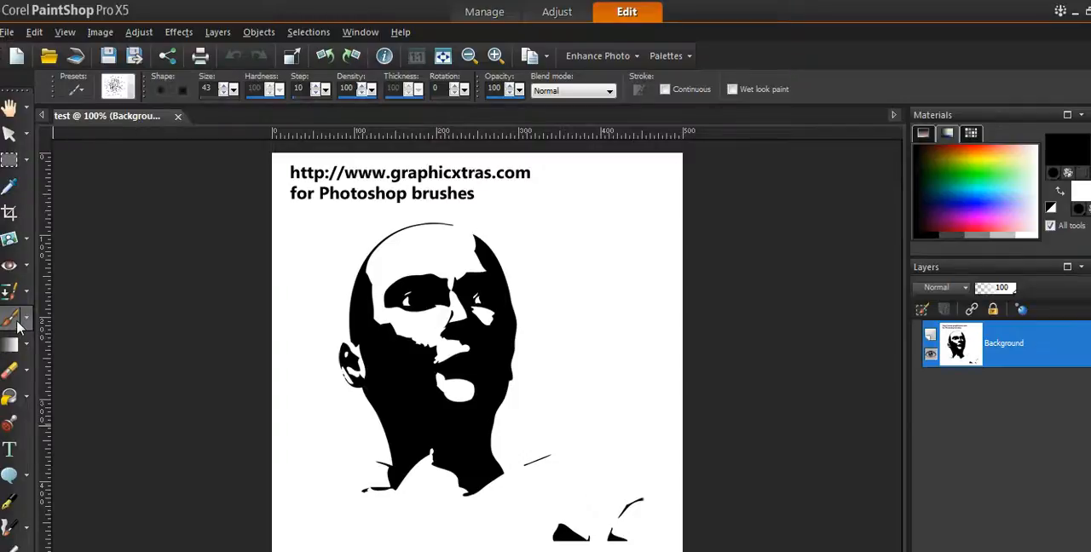
- Start creating a new brush tip from the face image via the Presets picker
left_click(116, 89)
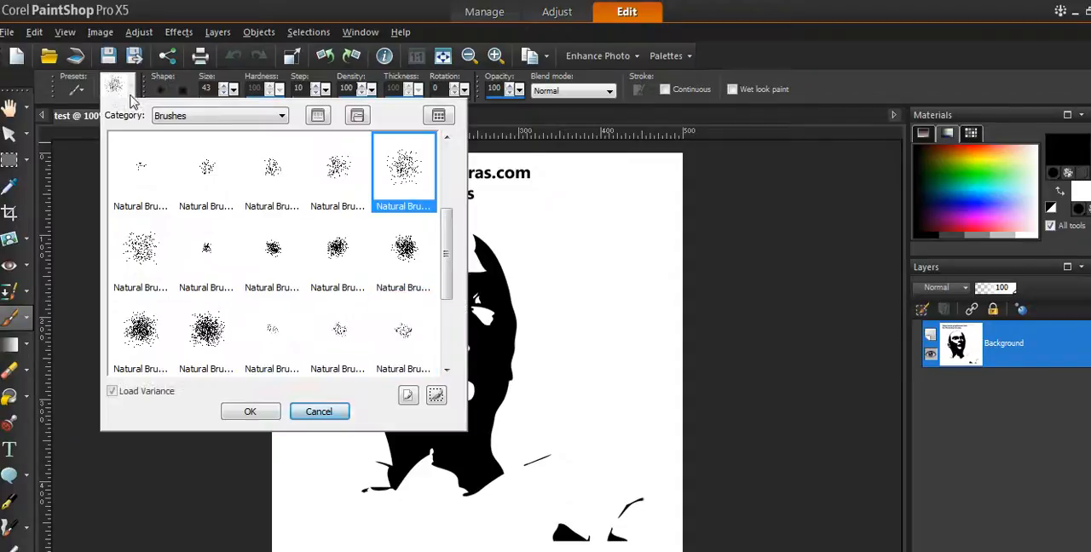
mouse_move(373, 248)
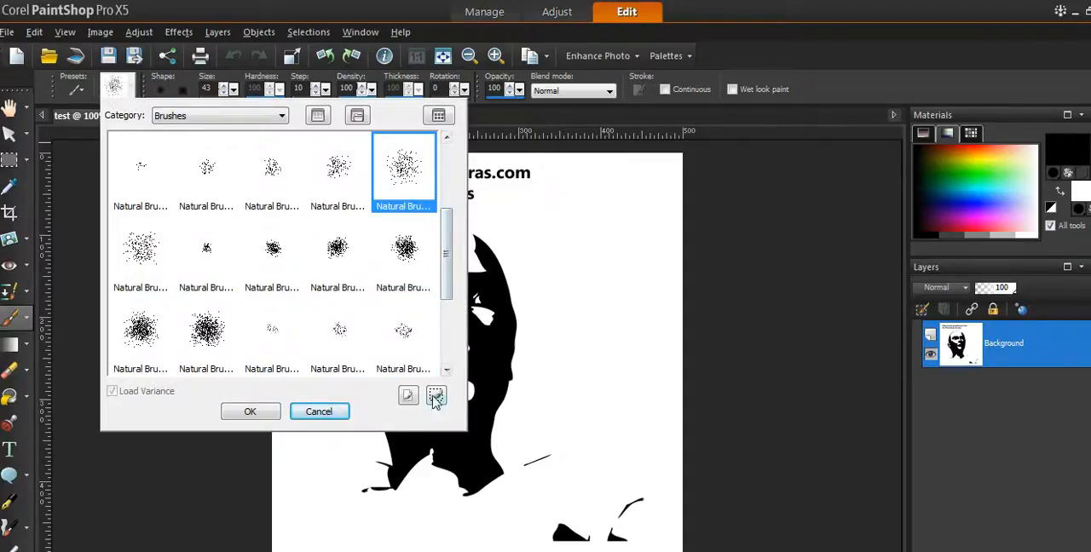
mouse_move(436, 396)
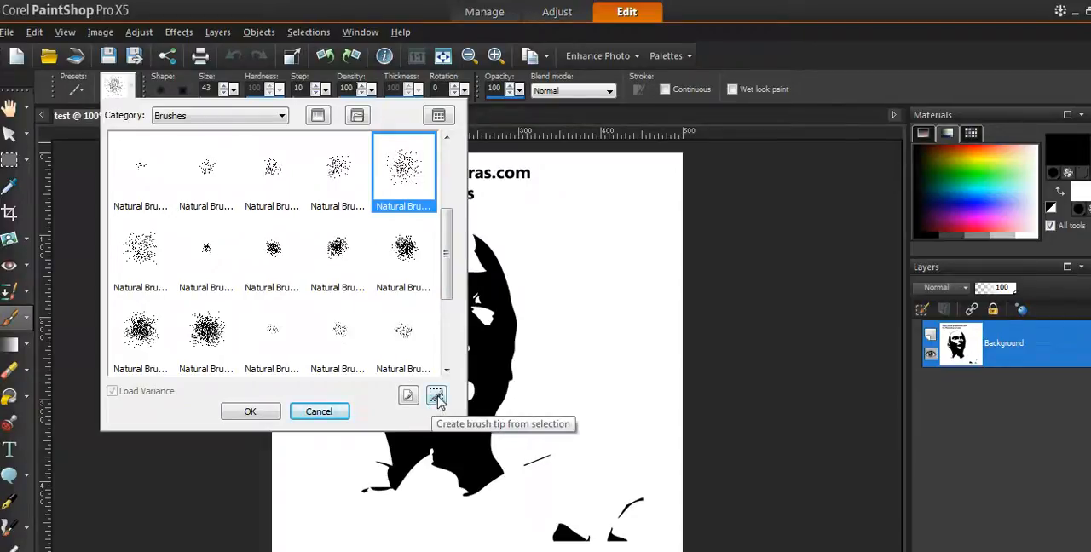
left_click(436, 396)
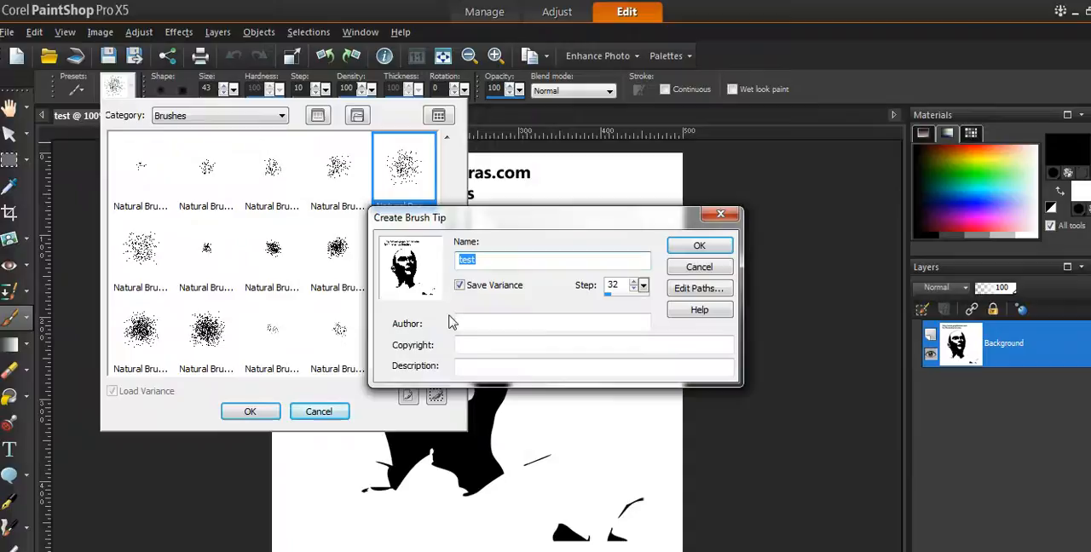
- Name the new face brush tip 'test1', confirm it, and close the brush list
left_click(552, 259)
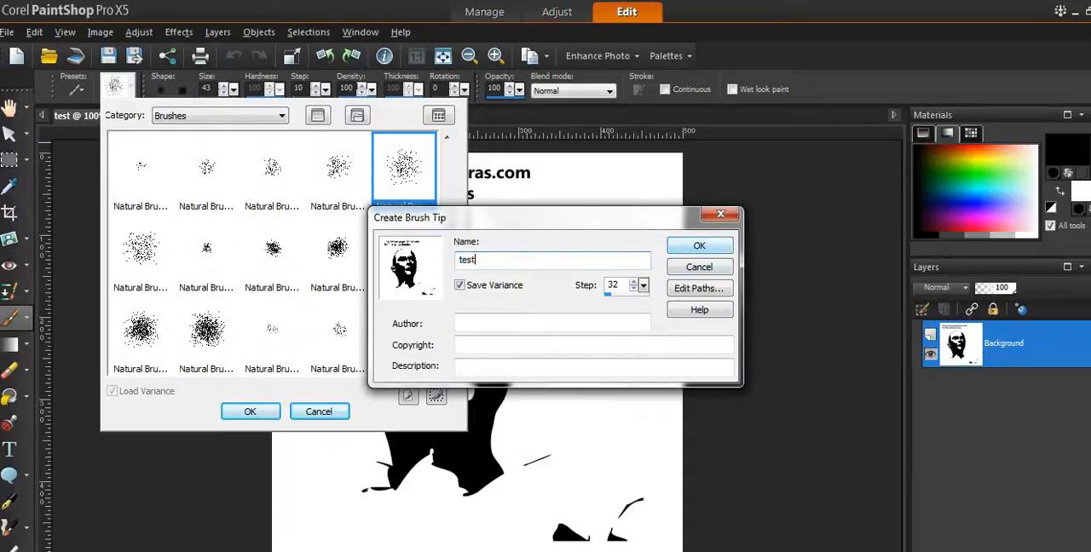
type("1")
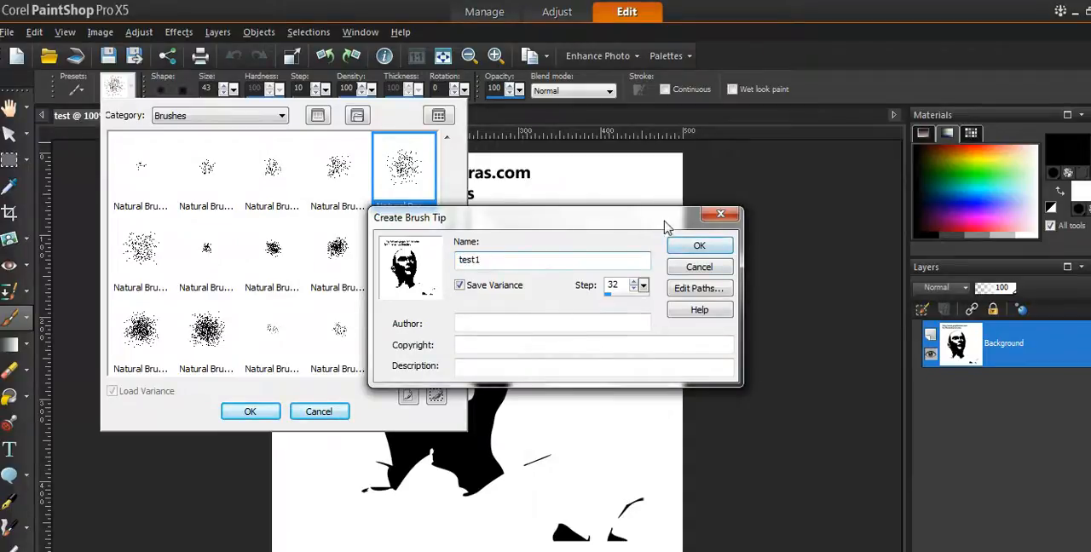
left_click(699, 245)
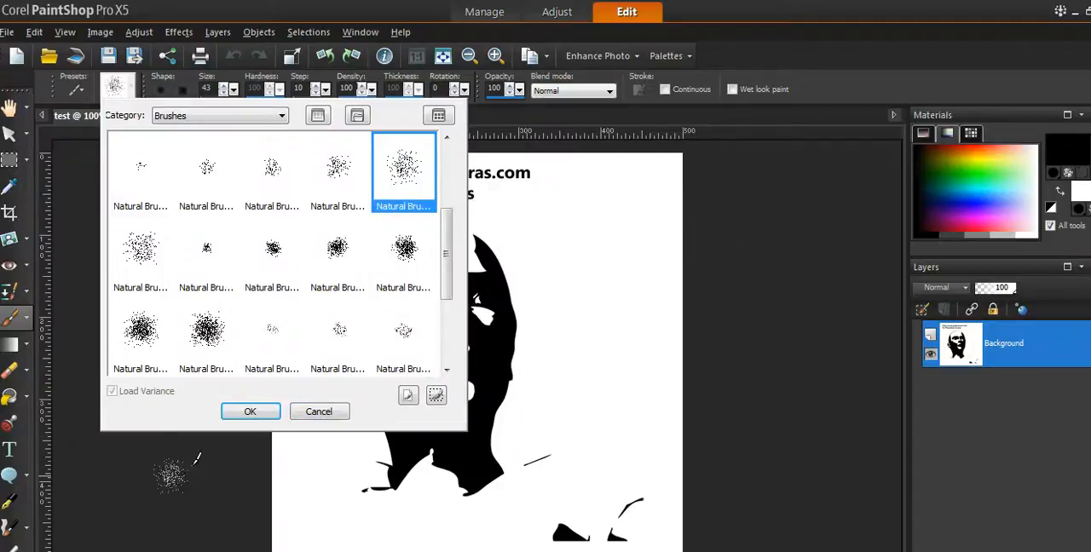
left_click(248, 413)
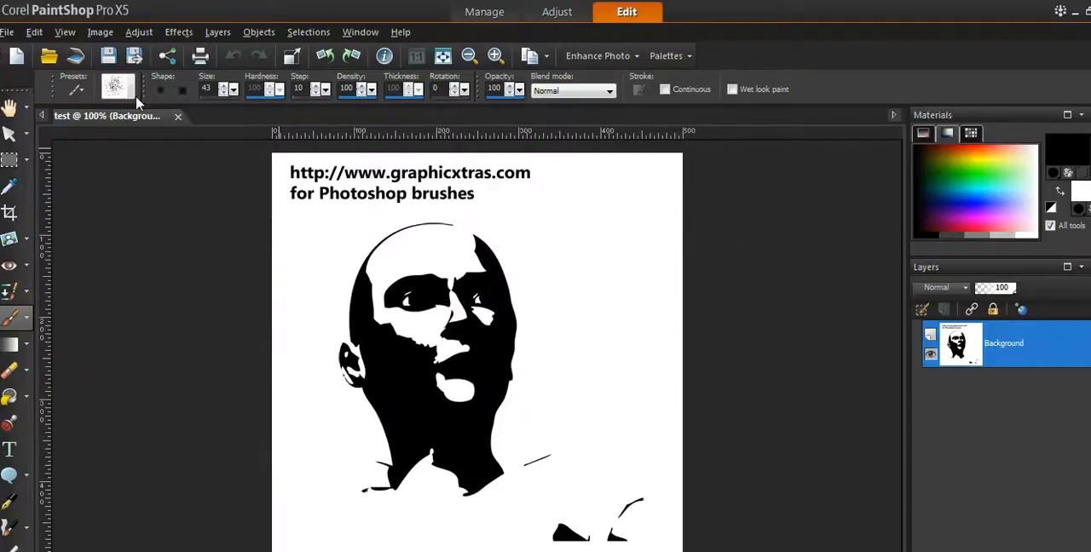
- Reopen the brush tip list to show the new test1 face brush after test
left_click(116, 85)
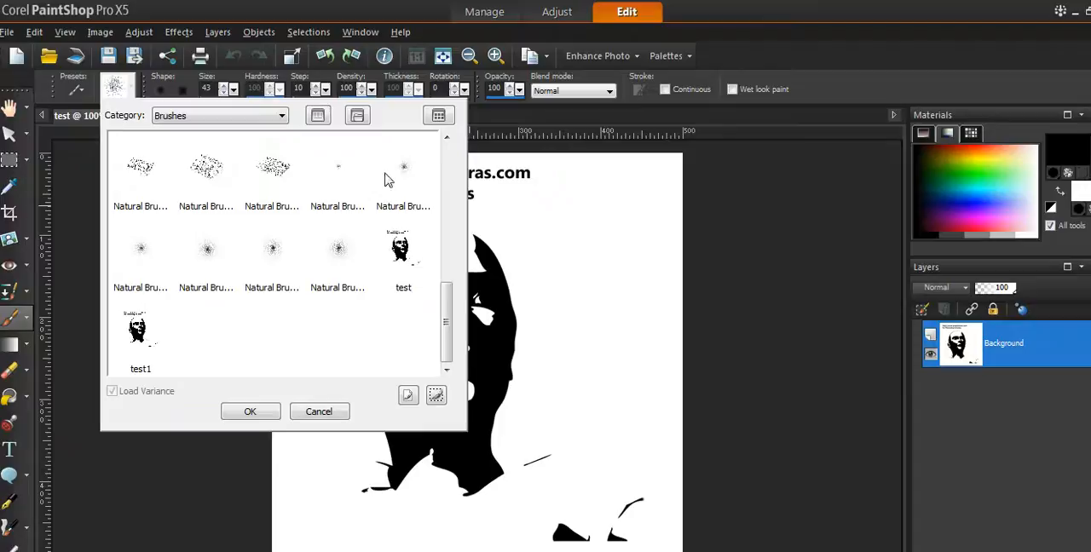
mouse_move(402, 167)
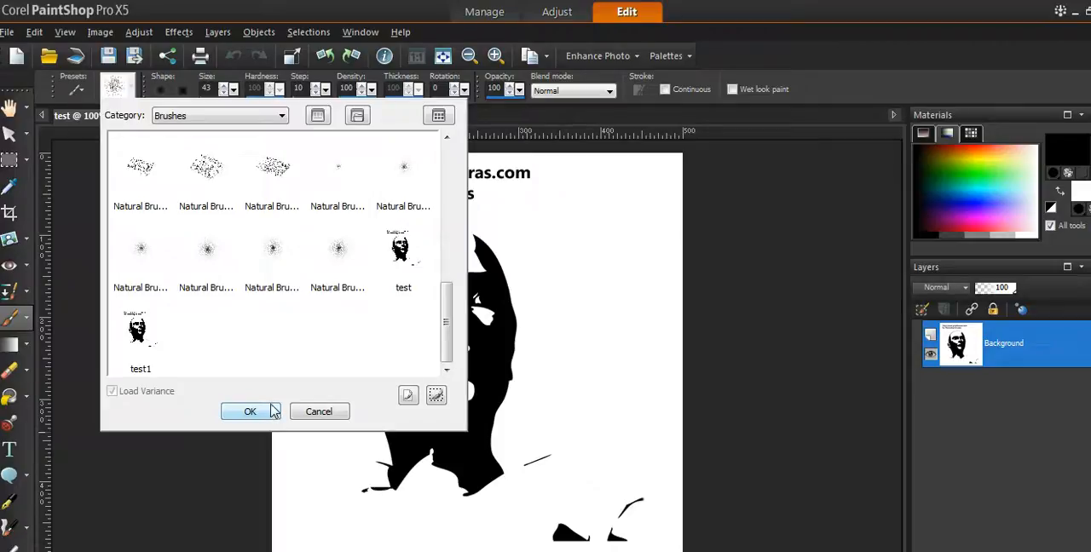
mouse_move(378, 320)
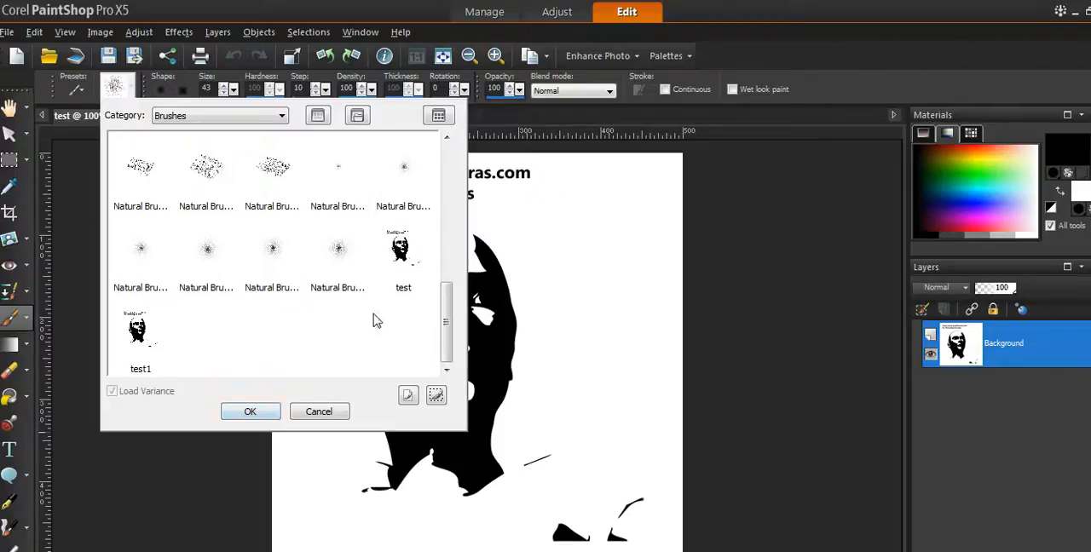
mouse_move(385, 317)
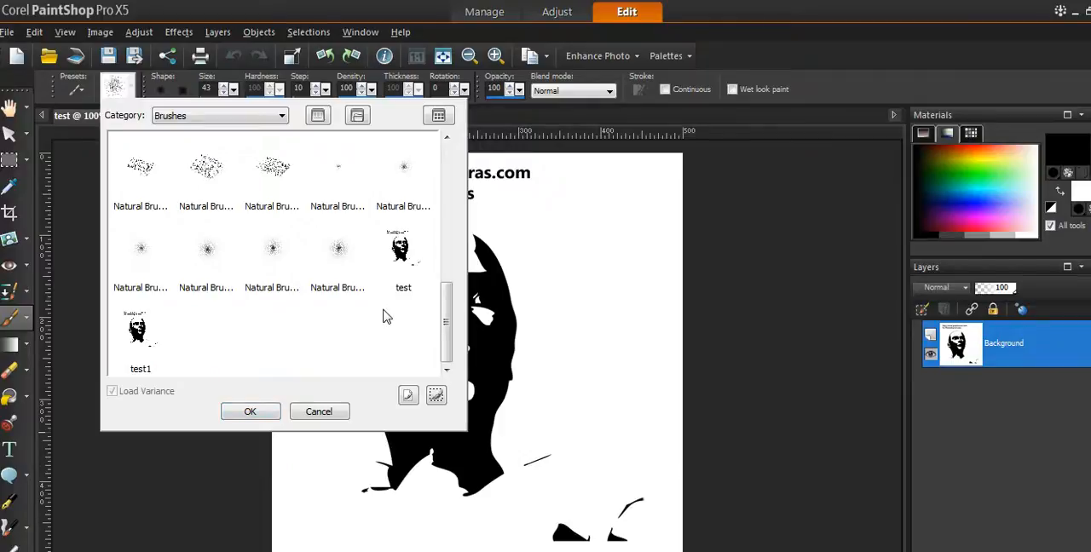
mouse_move(354, 310)
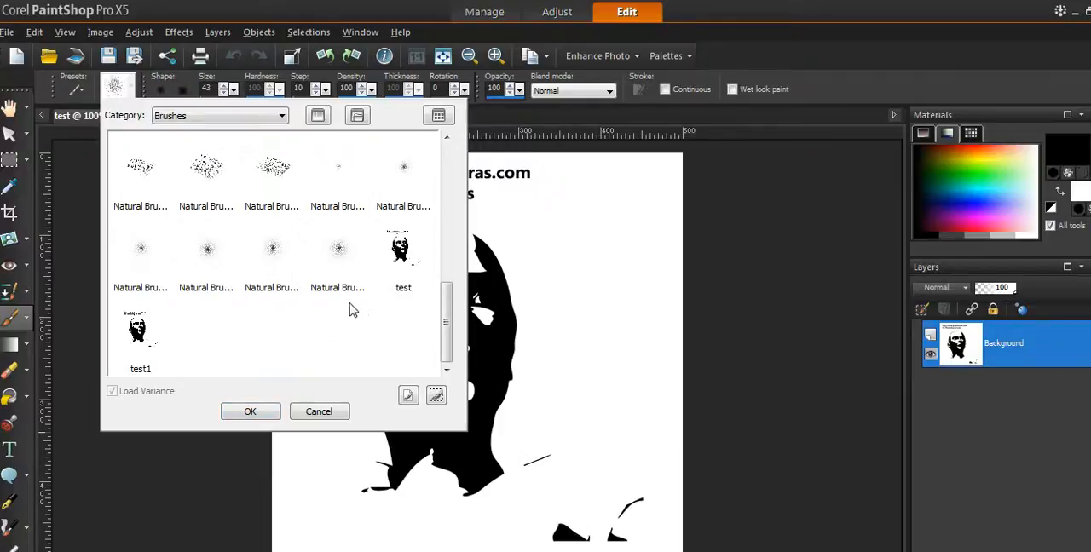